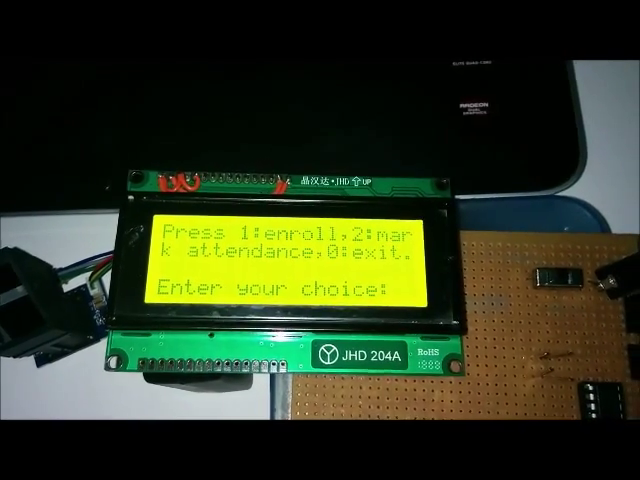
Step: Enter 2 at the device's 'Enter your choice' prompt to mark attendance
text(2)
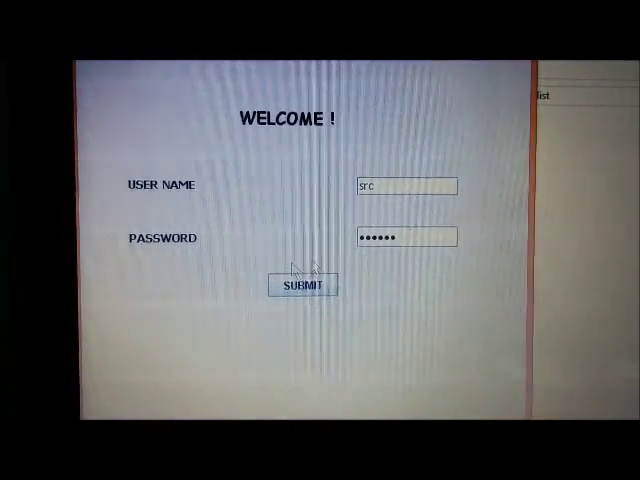
Step: Log in and open the fingerprint device on COM29 at 9600 baud
click(301, 286)
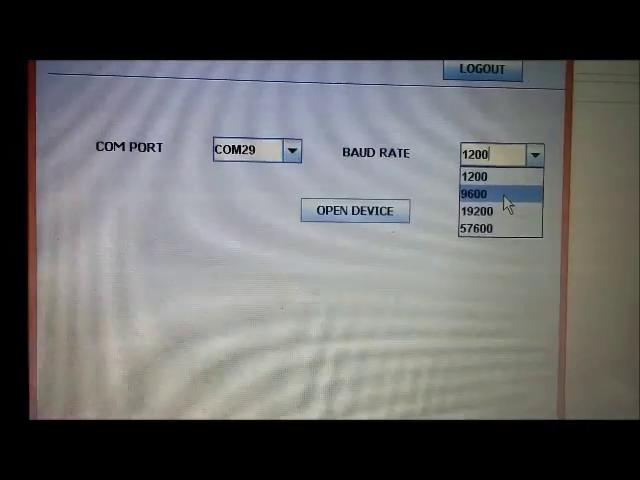
click(487, 188)
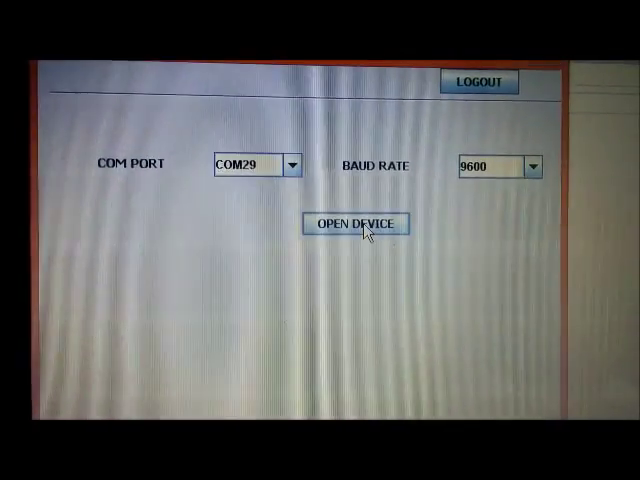
click(357, 223)
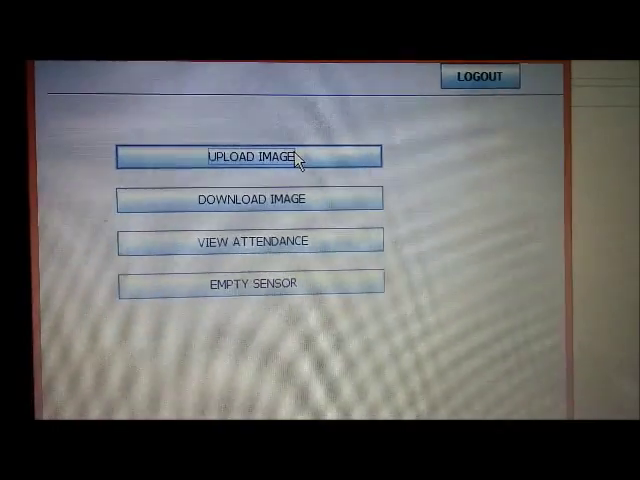
Step: Upload the fingerprint images, confirming the Processing and Done dialogs
click(250, 156)
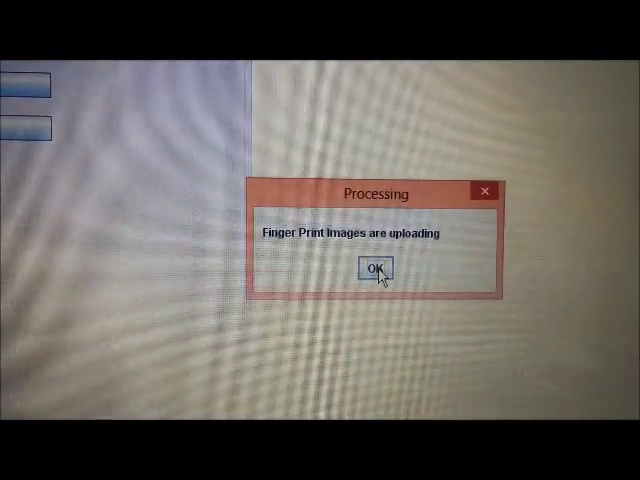
click(378, 270)
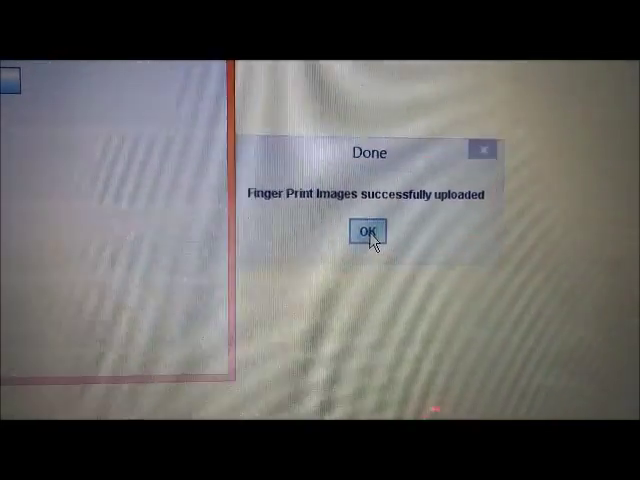
click(368, 231)
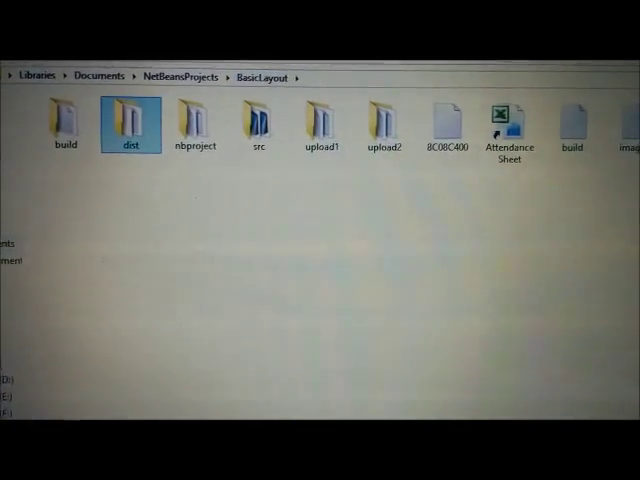
scroll(right, 3)
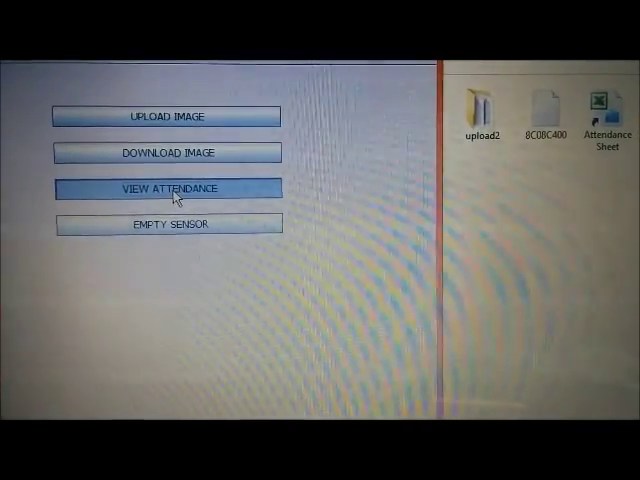
Step: Run View Attendance and confirm 'Excel Sheet written Successfully'
click(168, 188)
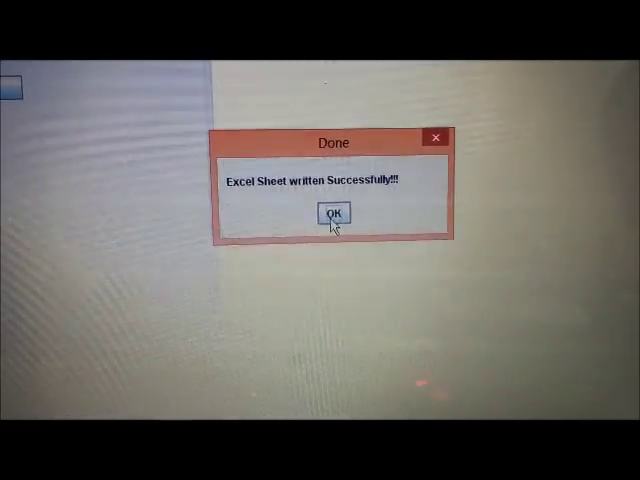
click(334, 214)
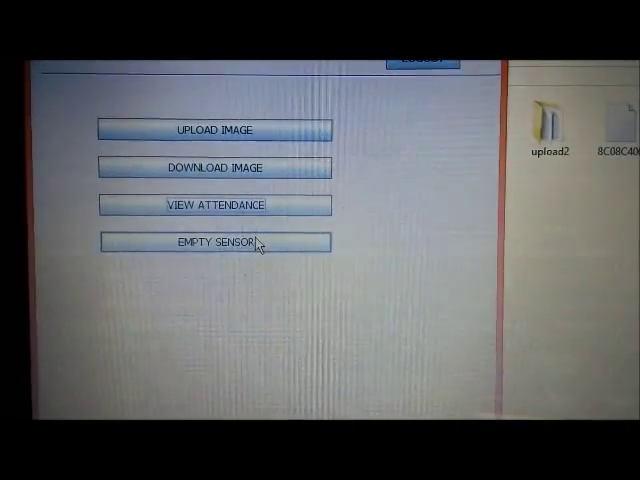
Step: Run Empty Sensor and confirm 'FingerPrint library successfully Emptied'
click(213, 242)
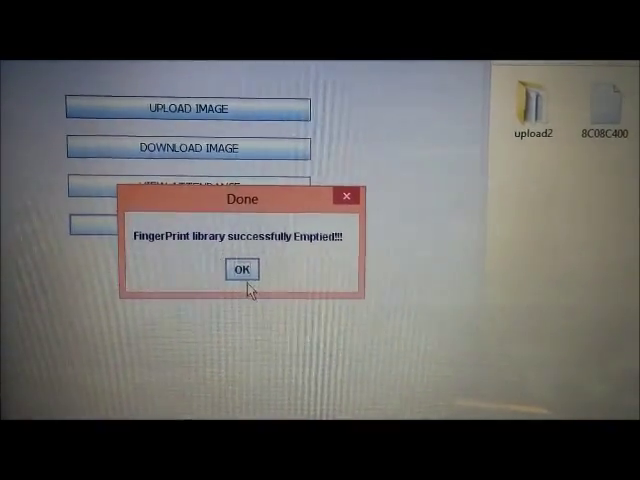
click(240, 270)
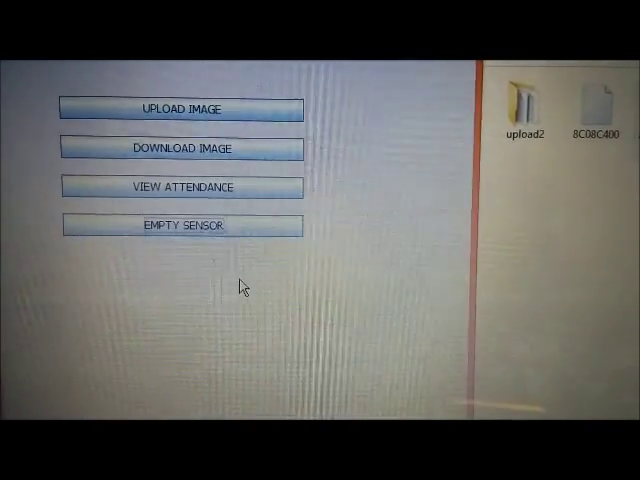